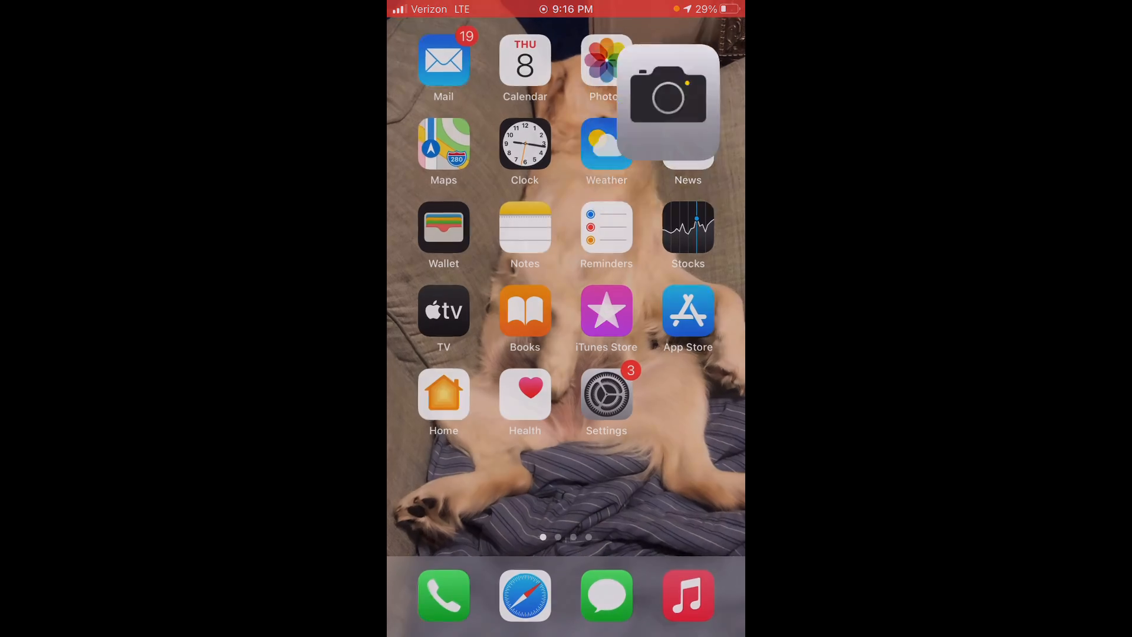
Step: Launch Pokémon GO from the Home Screen, landing on the June events news pop-up
{"action": "left_click", "coordinate": [667, 98]}
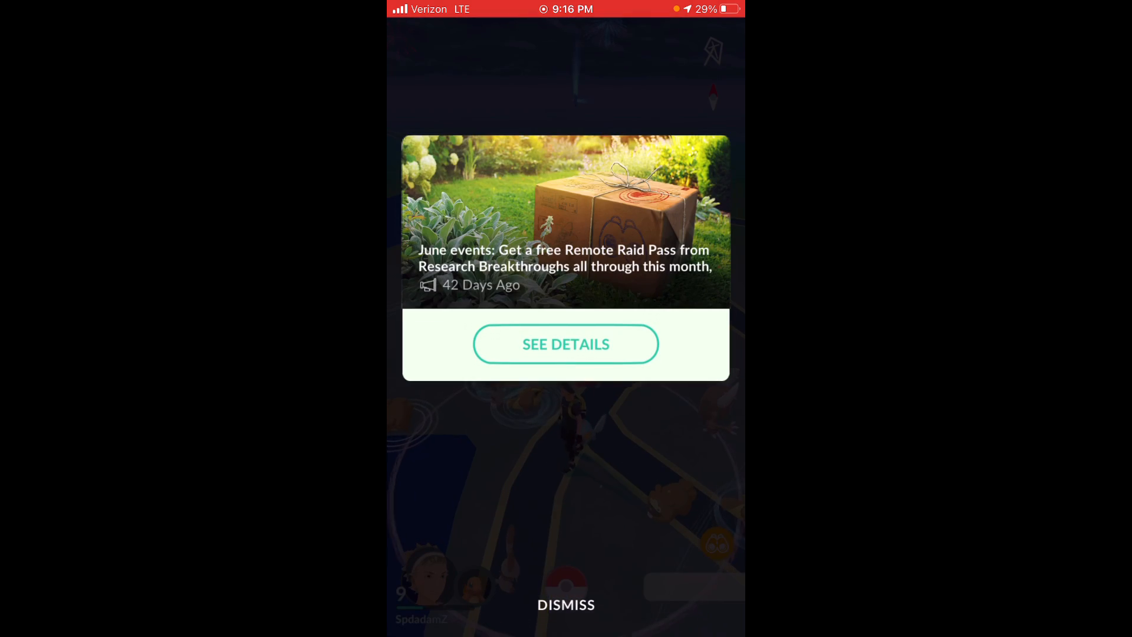
Step: Dismiss the June events news announcement to reveal the map and a wild Froakie
{"action": "left_click", "coordinate": [565, 604]}
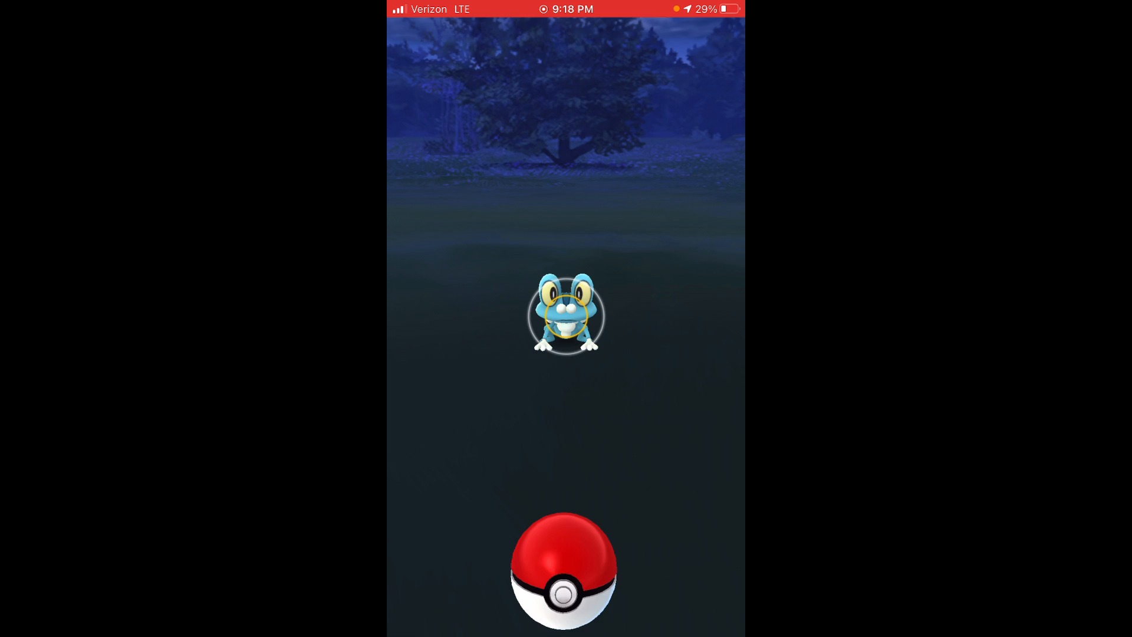
Step: Encounter the wild Froakie and catch it with a Poké Ball throw for 1150 XP, 100 Stardust, 3 candy
{"action": "left_click", "coordinate": [565, 571]}
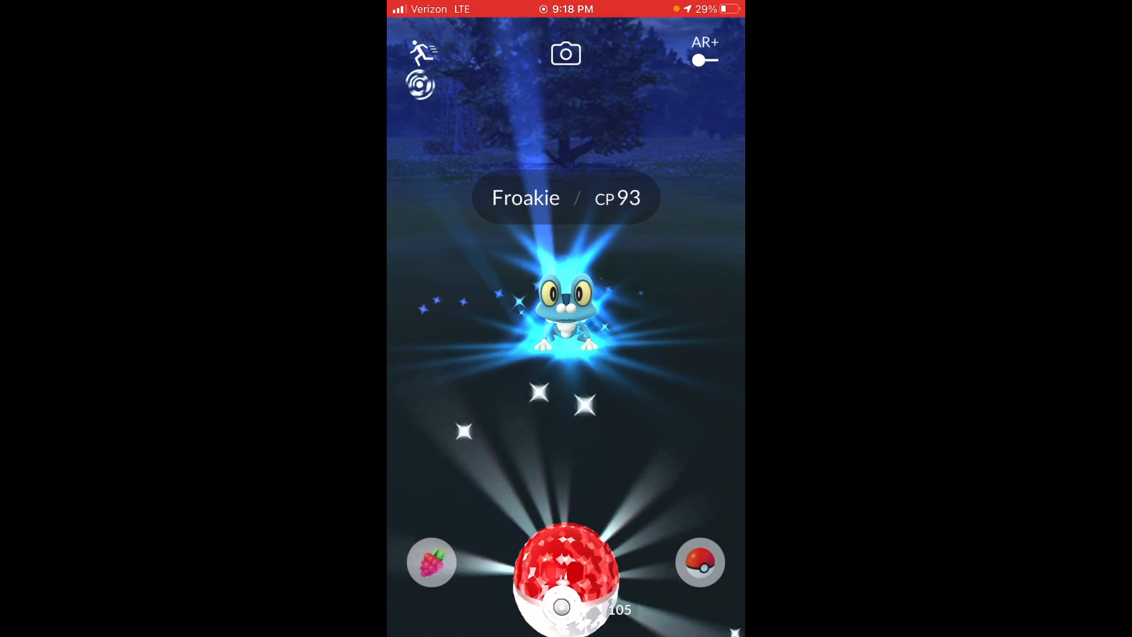
{"action": "left_click_drag", "start_coordinate": [566, 578], "coordinate": [603, 207]}
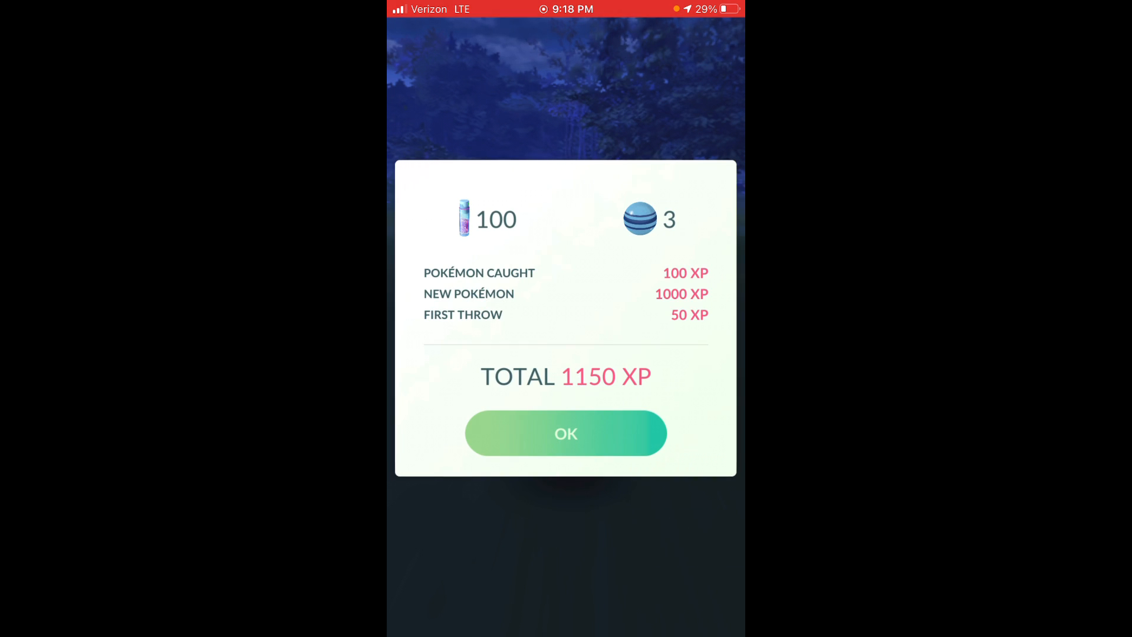
Step: Accept the catch rewards and leave the game for the iPhone's system controls
{"action": "left_click", "coordinate": [565, 433]}
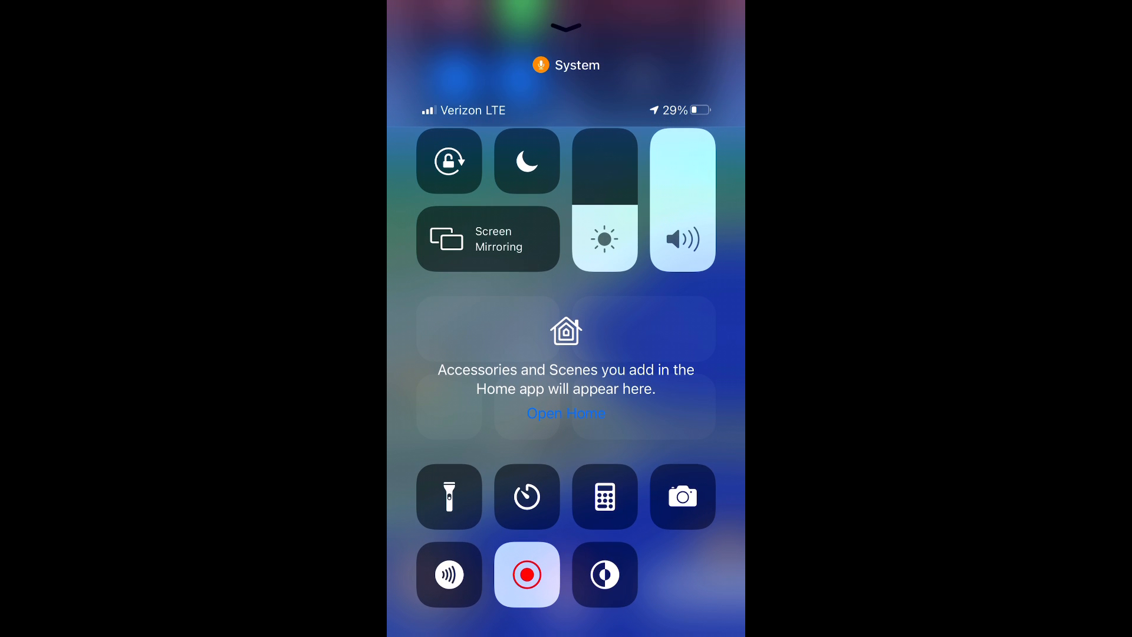
{"action": "left_click", "coordinate": [525, 575]}
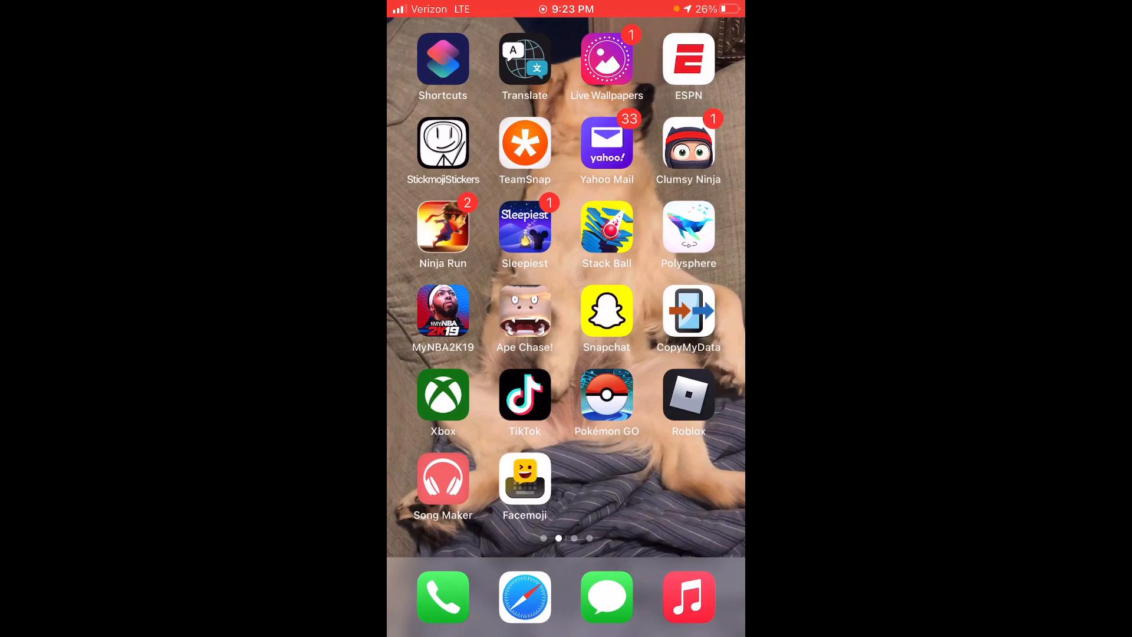
Step: Relaunch Pokémon GO past the dangerous-areas warning and the news announcement to reach Spark's introduction
{"action": "scroll", "scroll_direction": "left", "scroll_amount": 3}
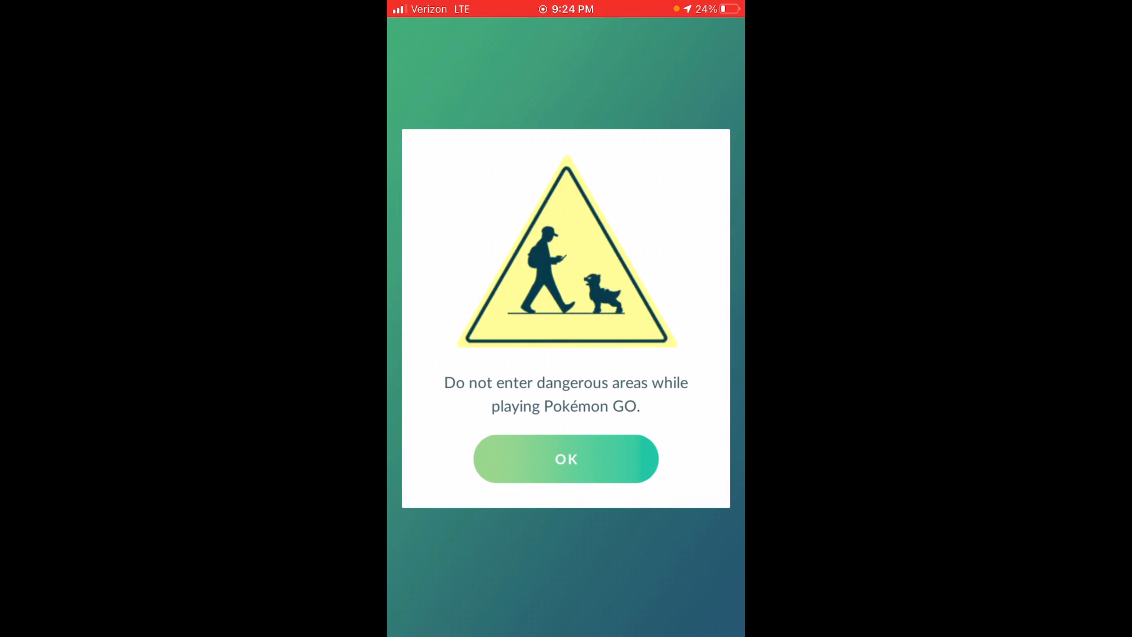
{"action": "left_click", "coordinate": [565, 459]}
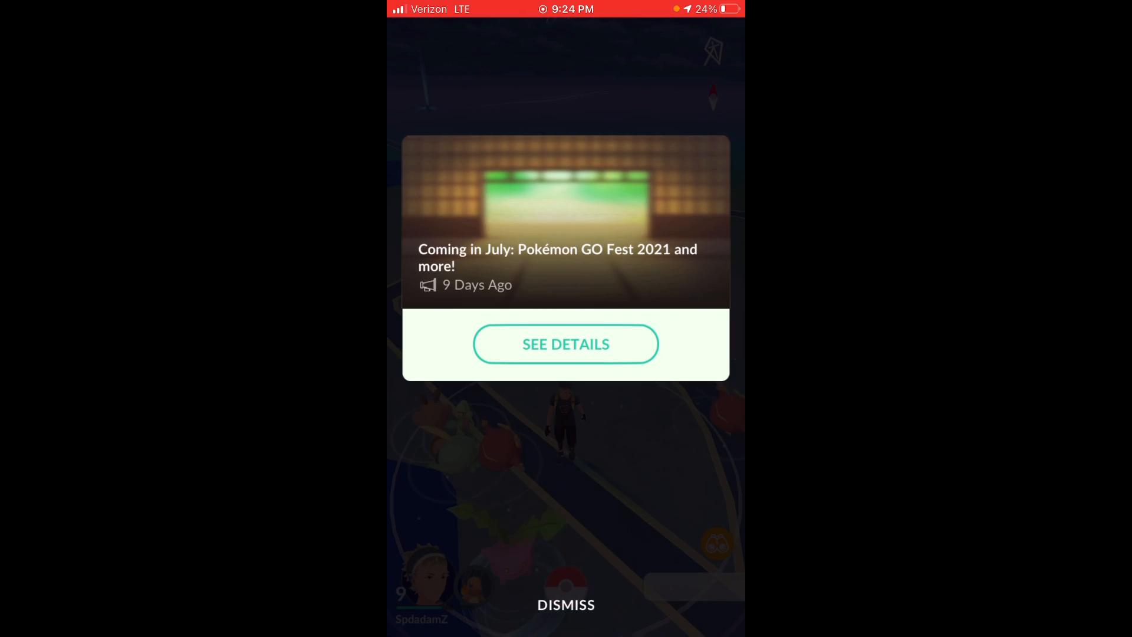
{"action": "left_click", "coordinate": [565, 603]}
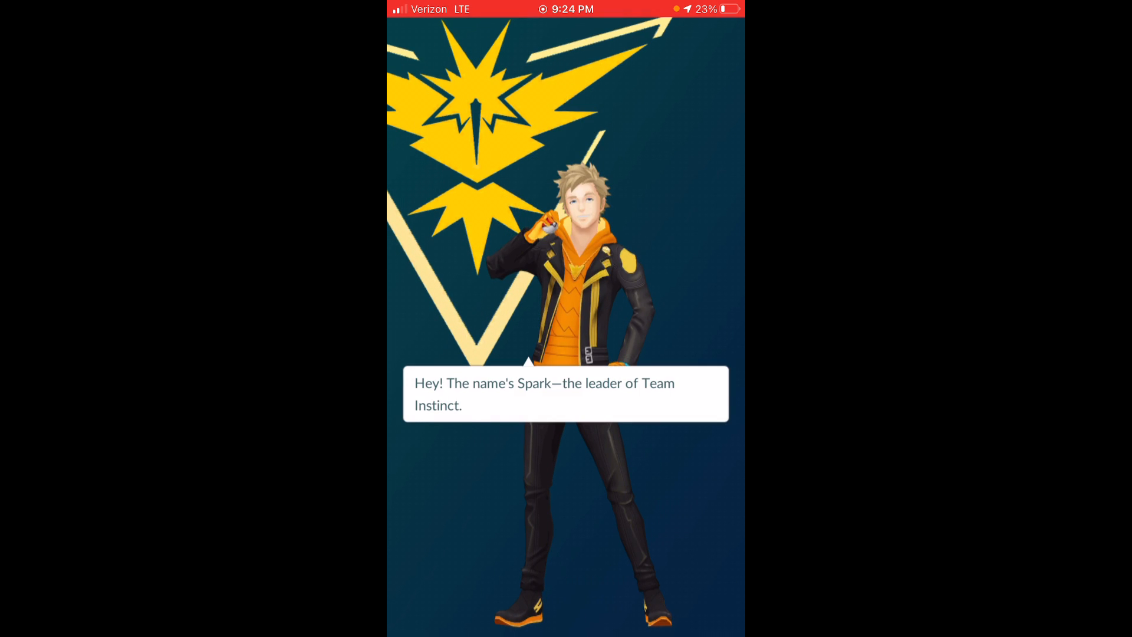
Step: Advance Spark's dialogue to the Instinct/Mystic/Valor team selection screen
{"action": "left_click", "coordinate": [565, 394]}
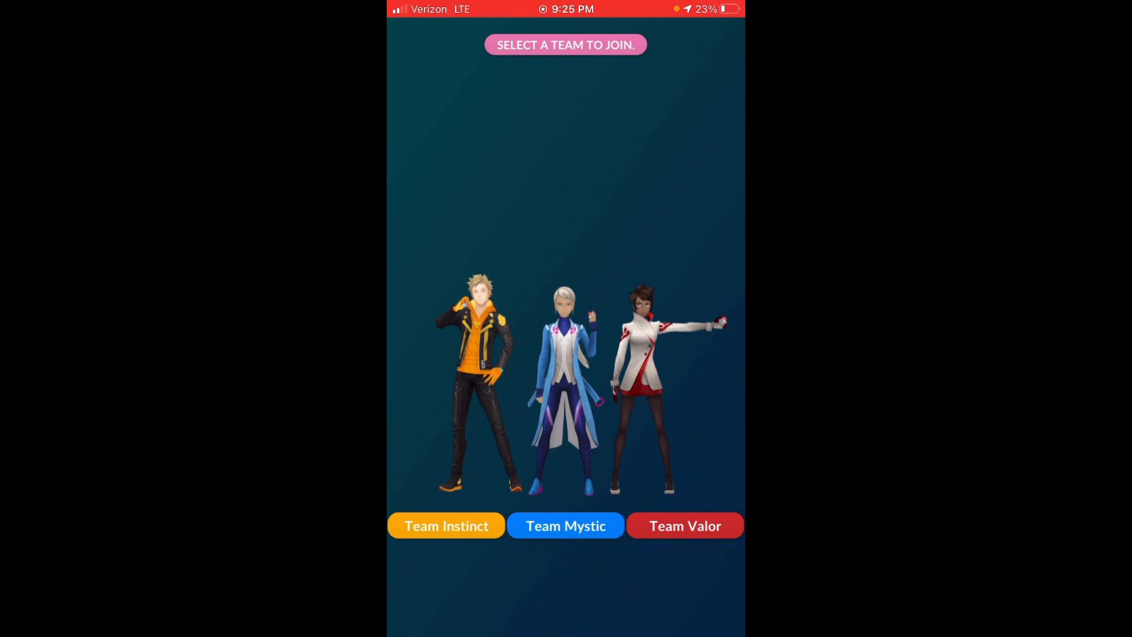
Step: Join Team Instinct, confirm the choice and acknowledge the welcome message
{"action": "left_click", "coordinate": [446, 525]}
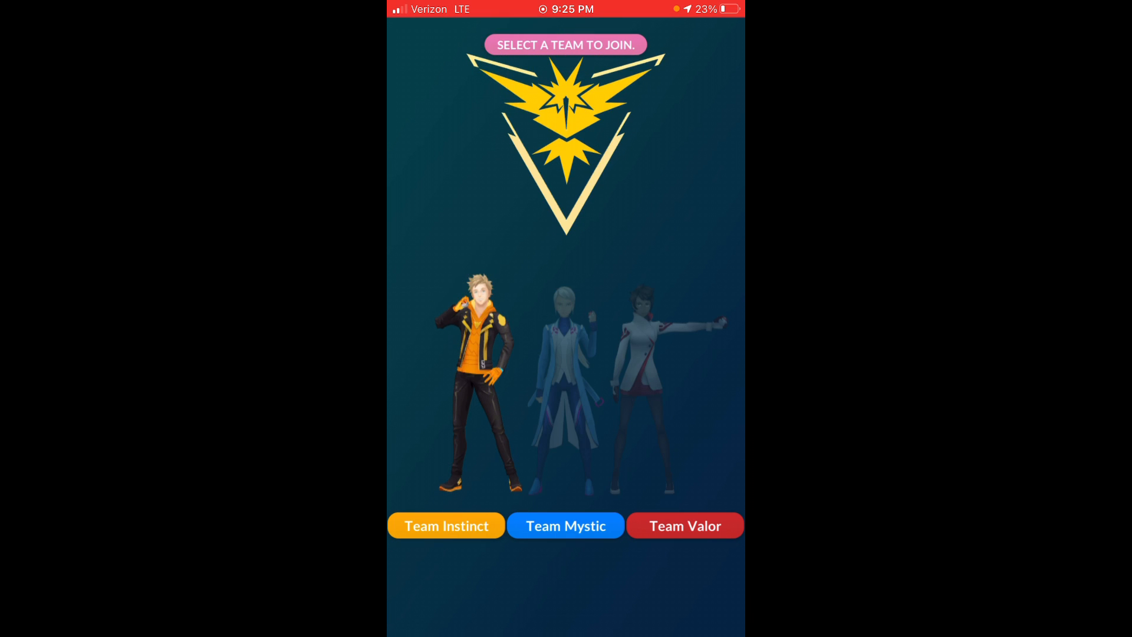
{"action": "left_click", "coordinate": [445, 525]}
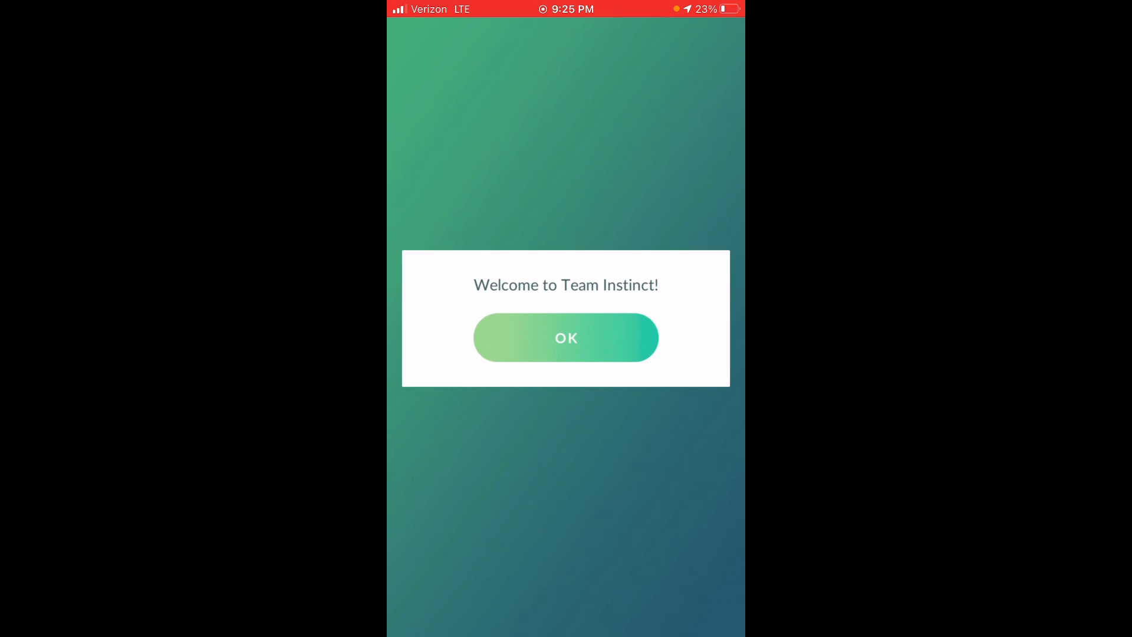
{"action": "left_click", "coordinate": [566, 338]}
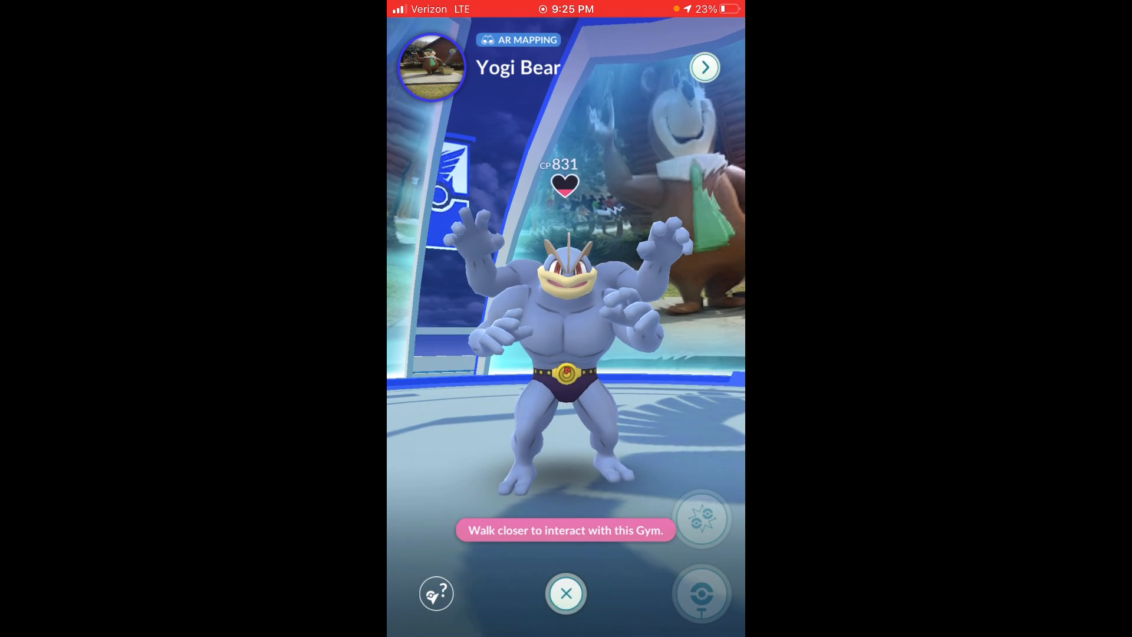
Step: Close the Yogi Bear gym view and return to the map in Team Instinct colors
{"action": "left_click", "coordinate": [564, 593]}
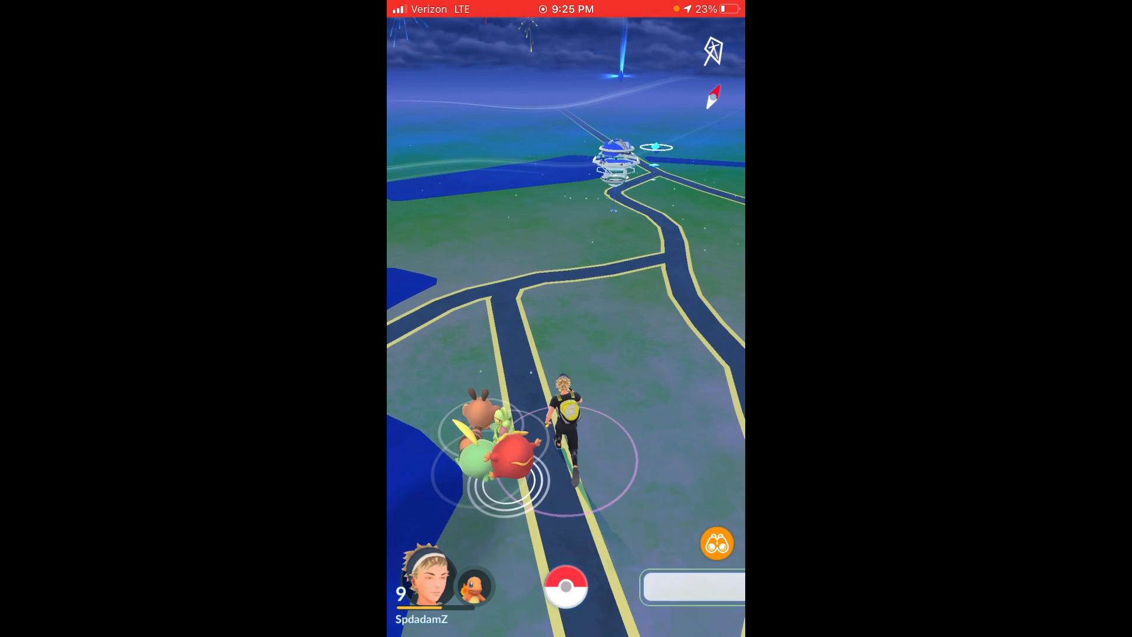